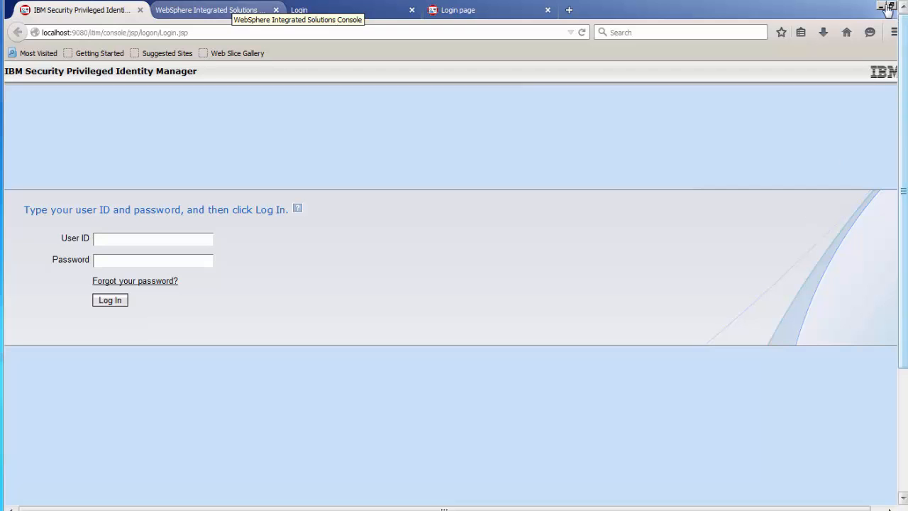
Minimize Firefox to reveal the isim install folder in Windows Explorer
{"action": "left_click", "coordinate": [880, 6]}
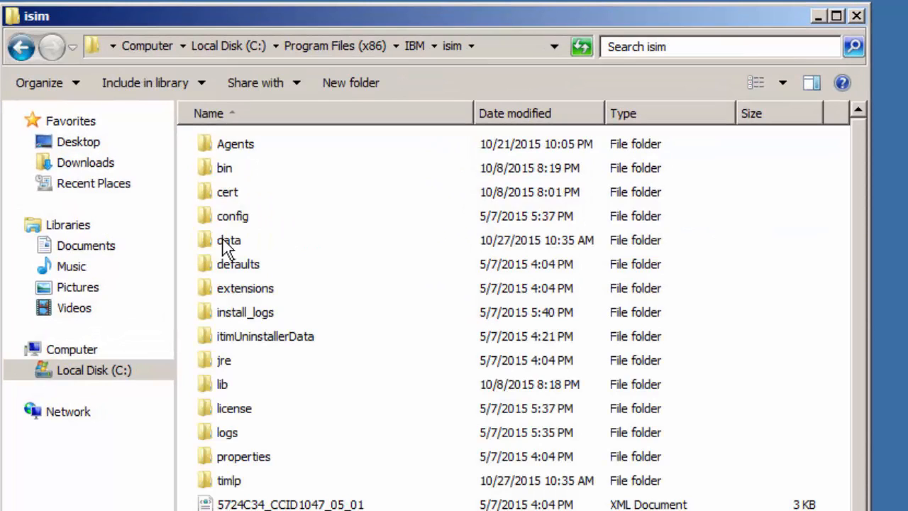
Open the data folder inside the isim install directory
{"action": "left_click", "coordinate": [228, 240]}
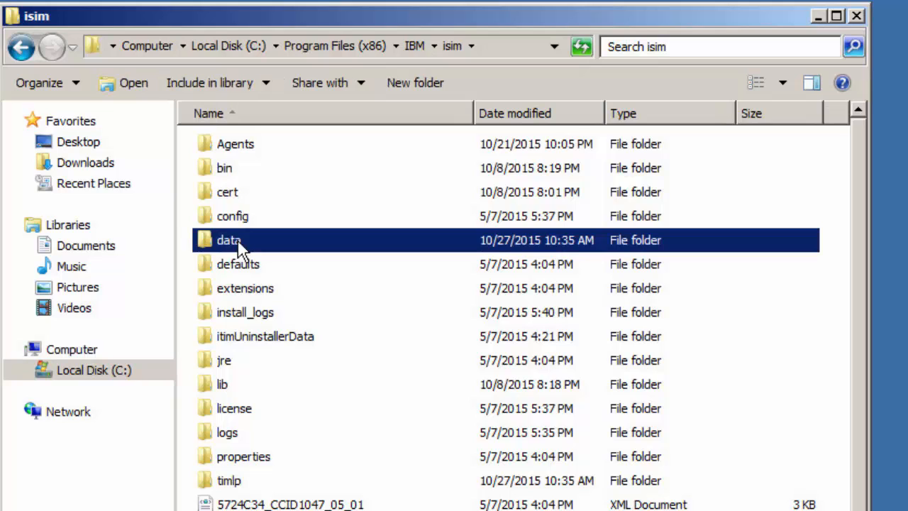
{"action": "double_click", "coordinate": [228, 239]}
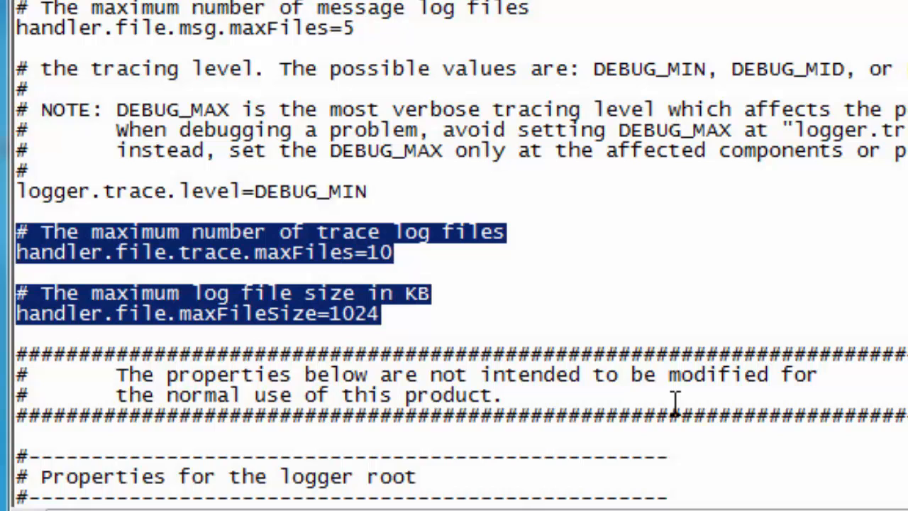
{"action": "mouse_move", "coordinate": [706, 401]}
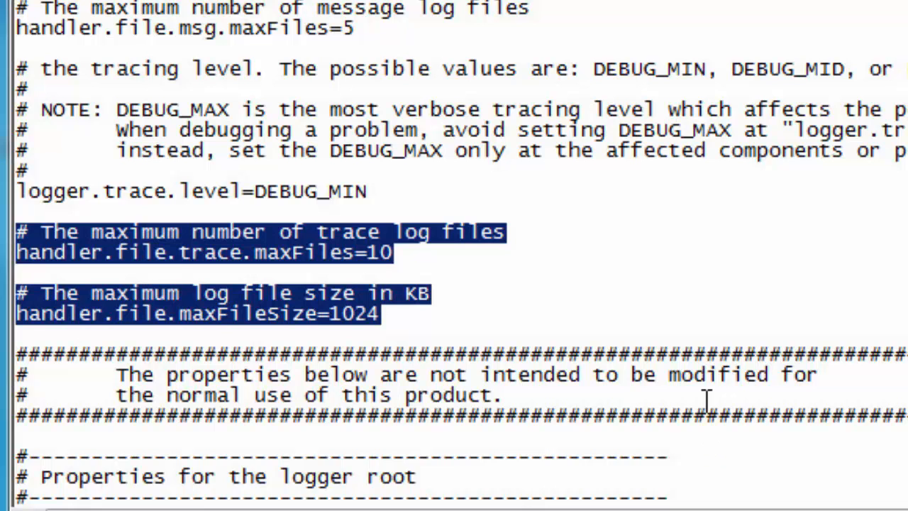
Scroll down enRoleLogging.properties to the logger root properties and message logger section
{"action": "scroll", "scroll_direction": "down", "scroll_amount": 3}
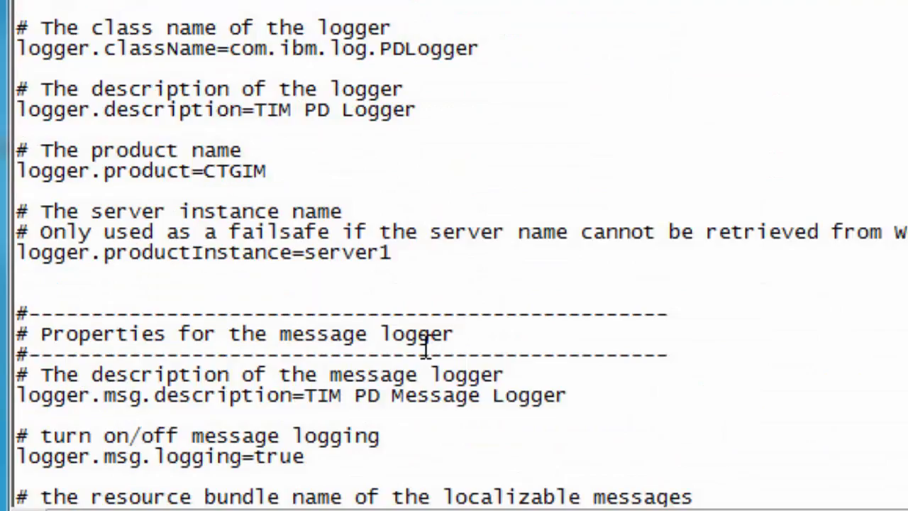
Scroll to the logger.trace.com.ibm.itim.*.level lines and select one line's text
{"action": "scroll", "scroll_direction": "down", "scroll_amount": 3}
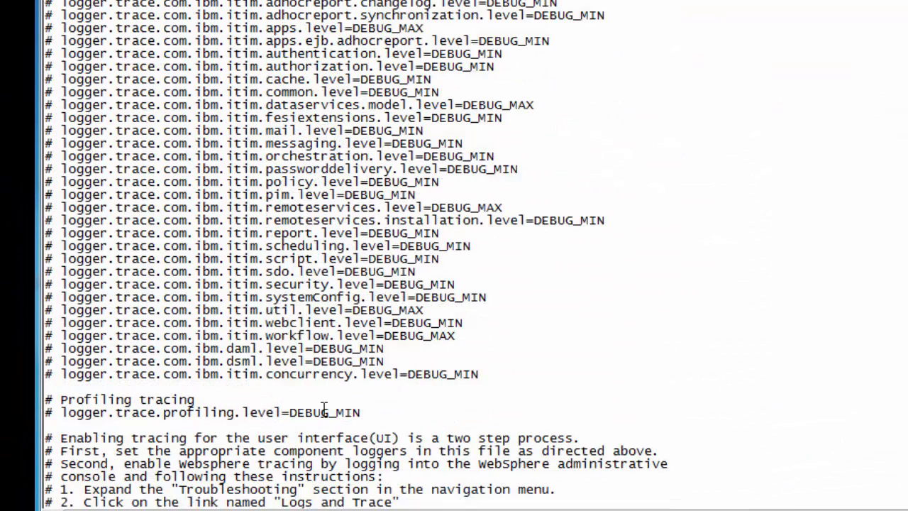
{"action": "mouse_move", "coordinate": [354, 361]}
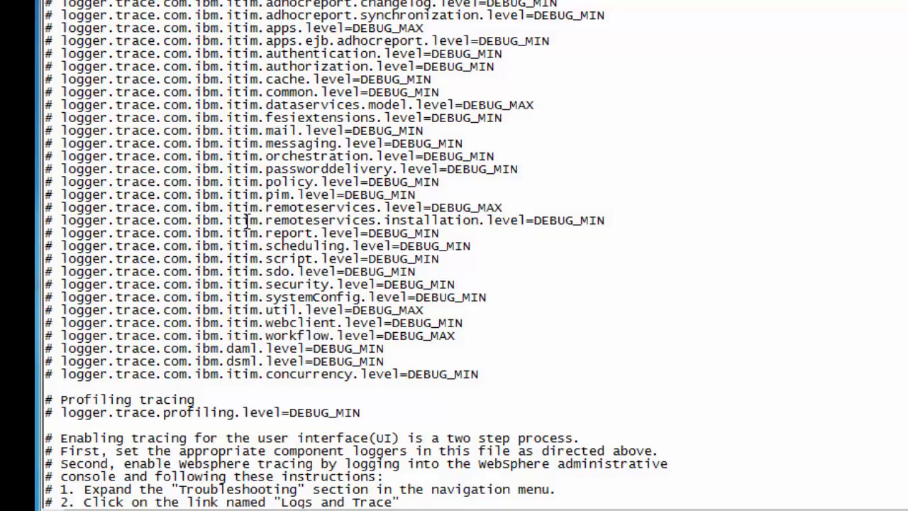
{"action": "left_click_drag", "start_coordinate": [166, 207], "coordinate": [500, 207]}
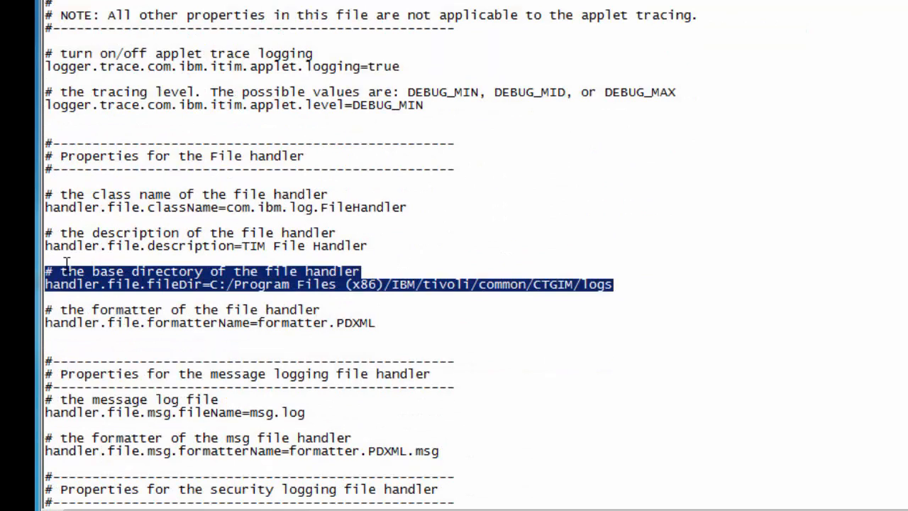
{"action": "mouse_move", "coordinate": [486, 319]}
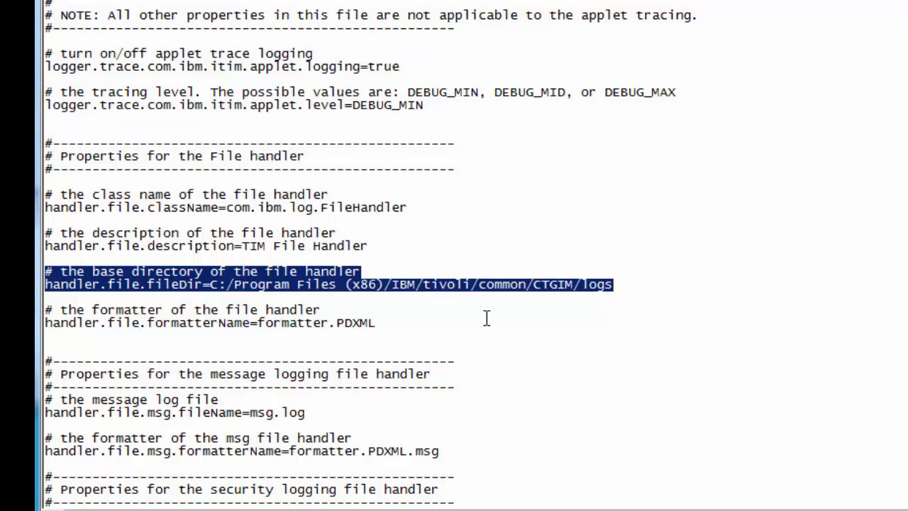